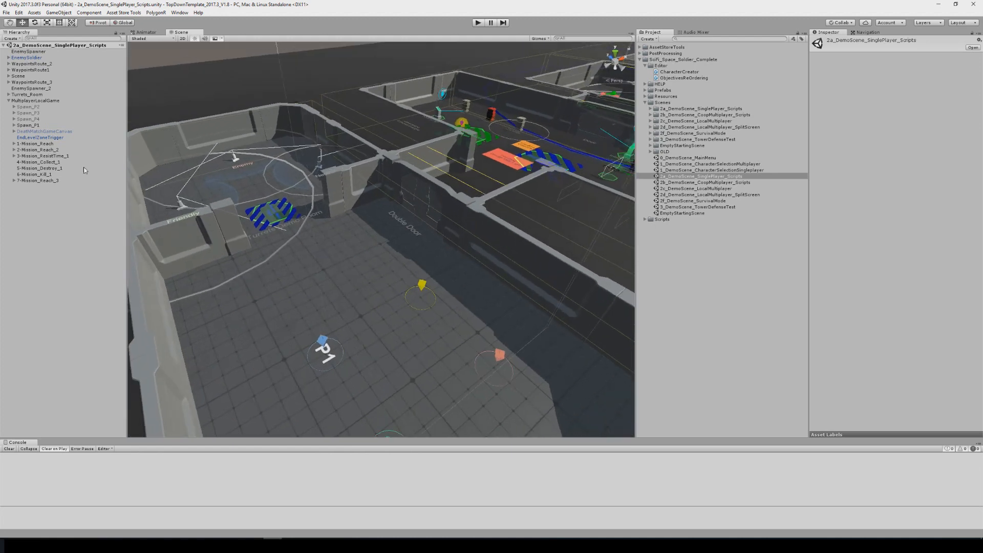
Select the mission objectives, then MultiplayerLocalGame, to view their shared objective settings
left_click(31, 144)
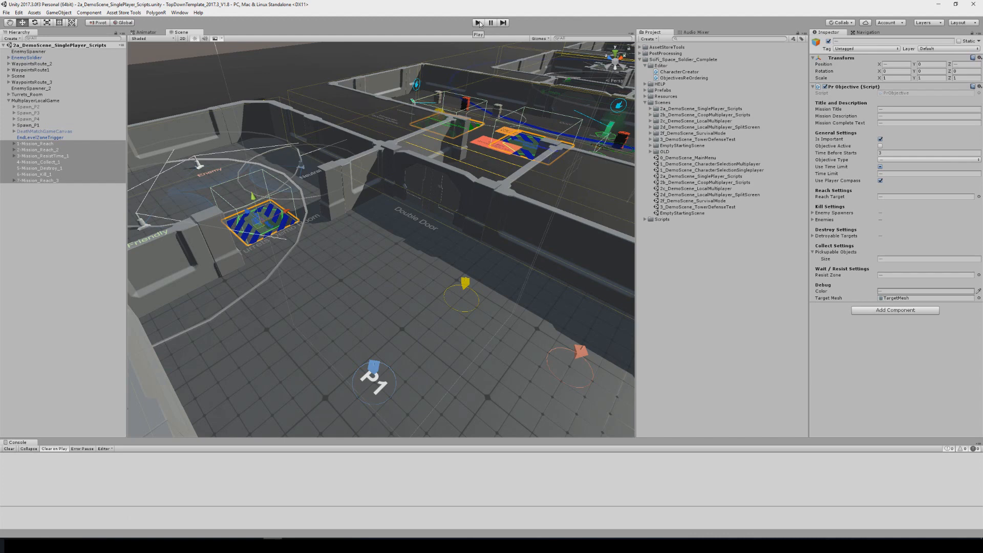
left_click(29, 100)
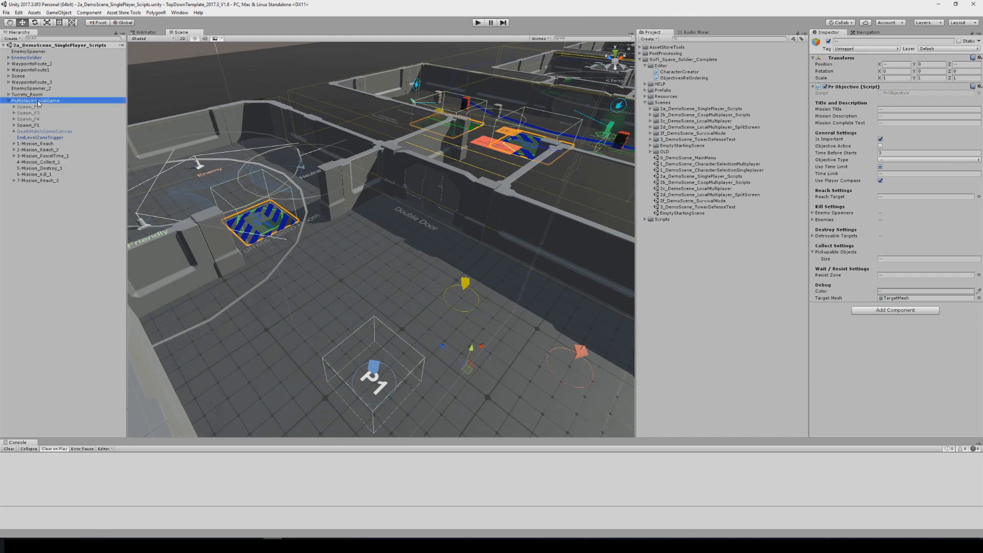
Review the manager's objective list, then expand 1-Mission_Reach and keep its type as Reach
left_click(34, 100)
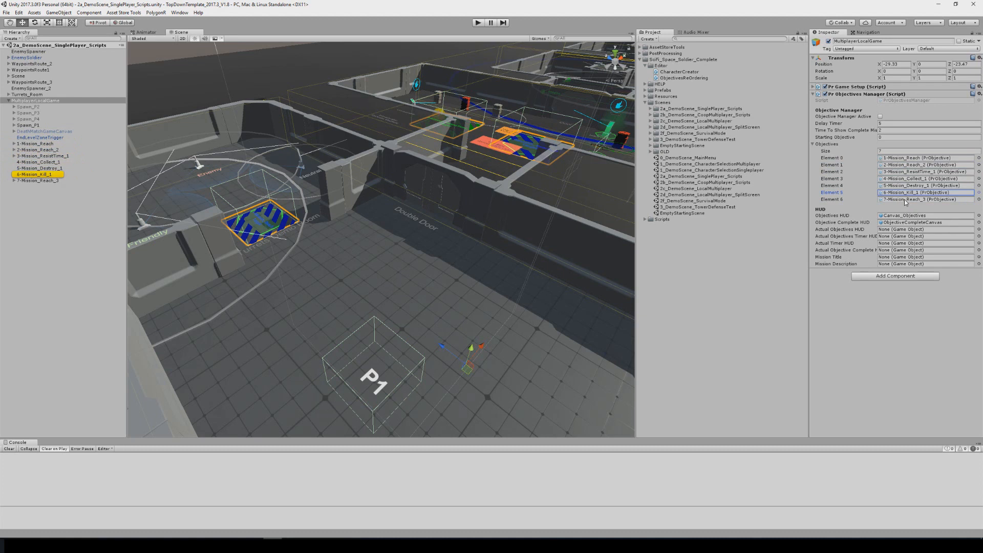
left_click(31, 149)
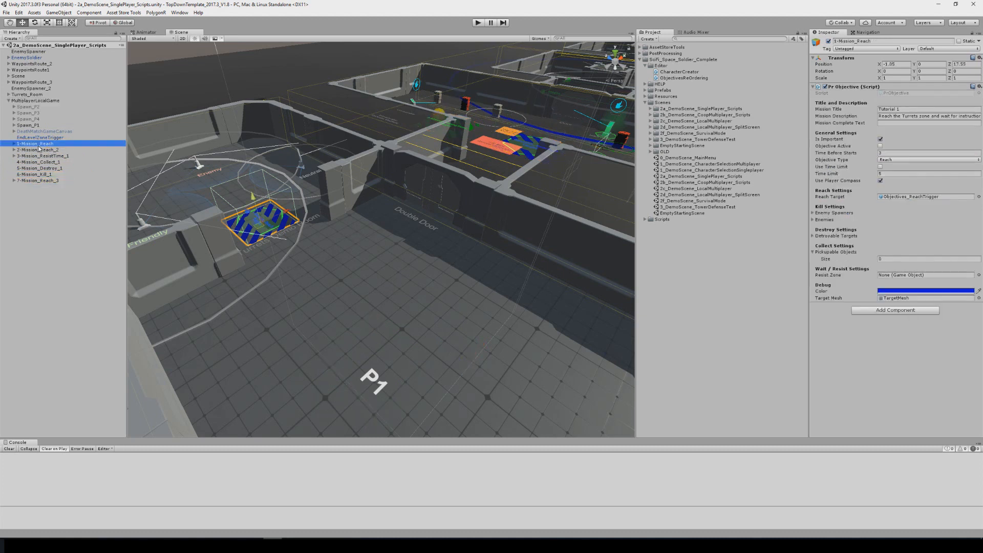
left_click(5, 143)
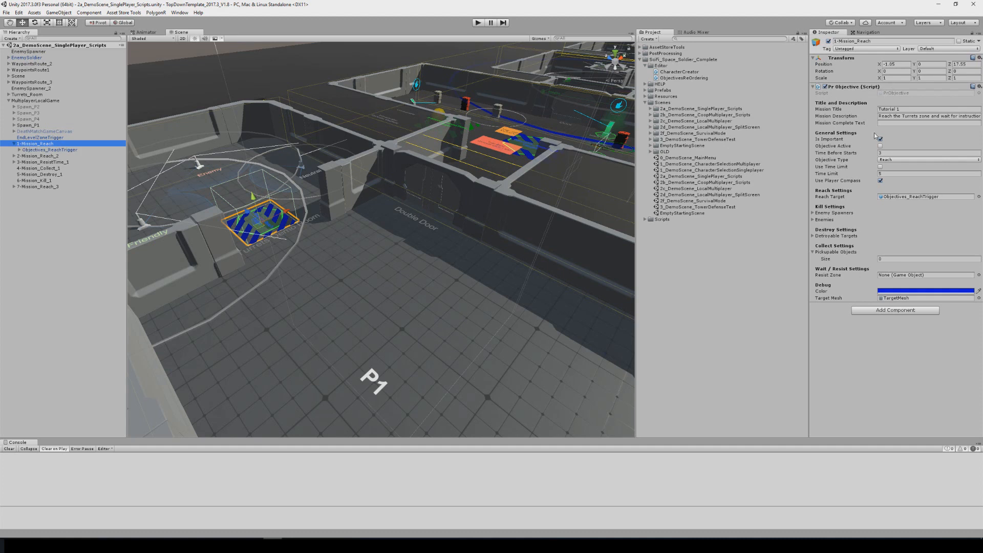
left_click(925, 159)
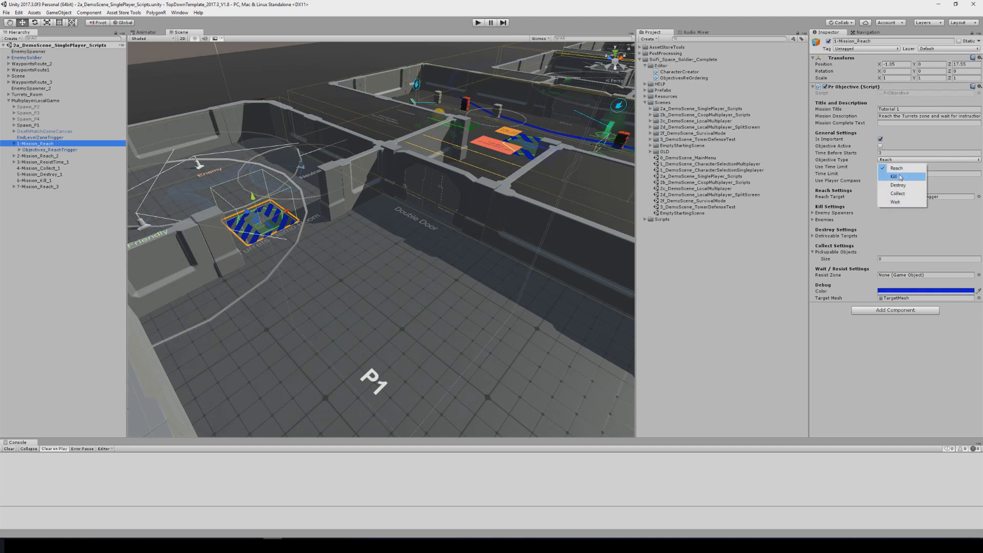
mouse_move(898, 202)
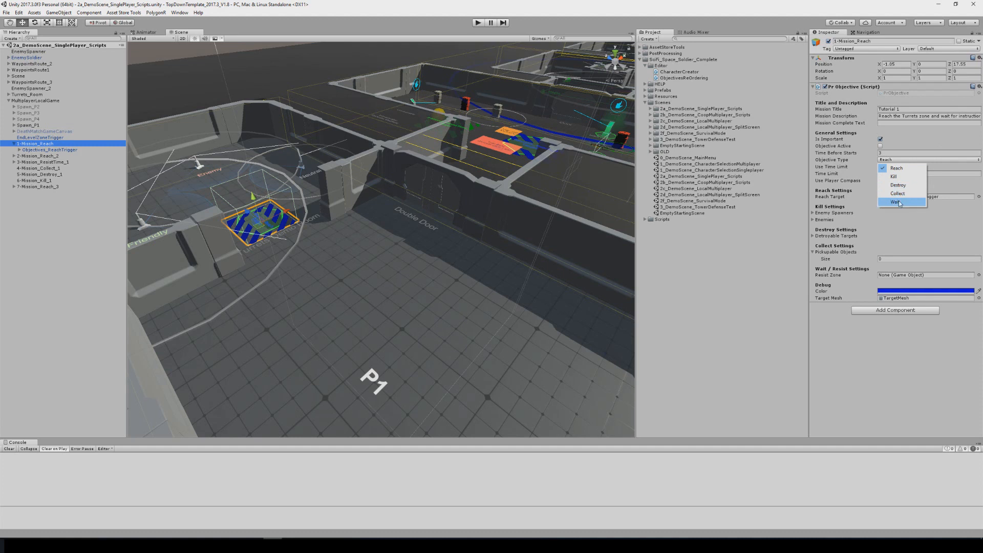
left_click(896, 169)
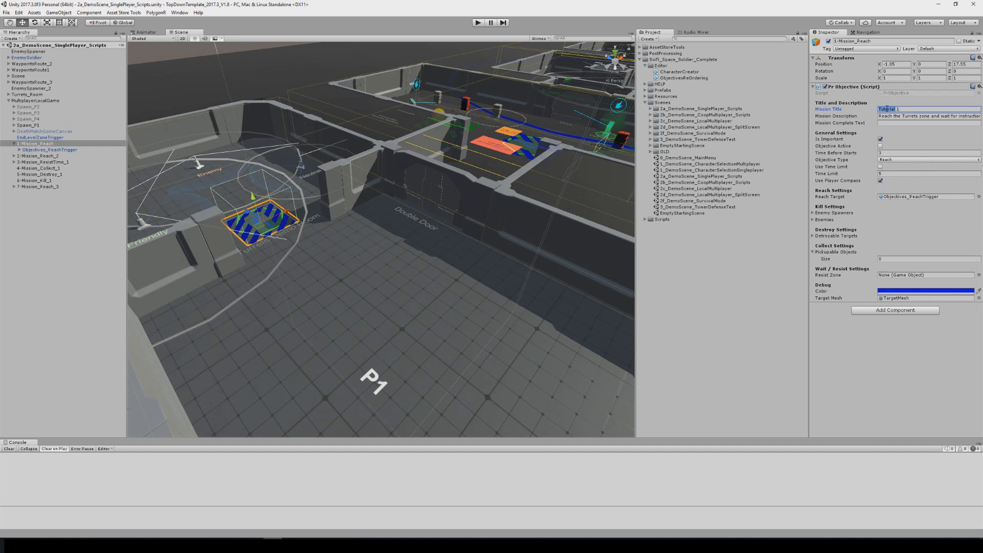
left_click(925, 115)
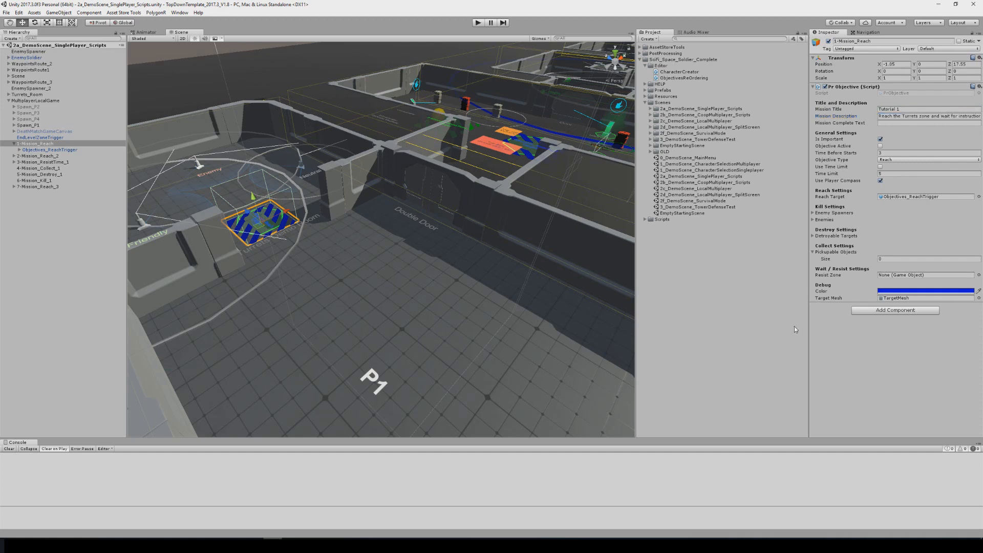
mouse_move(457, 200)
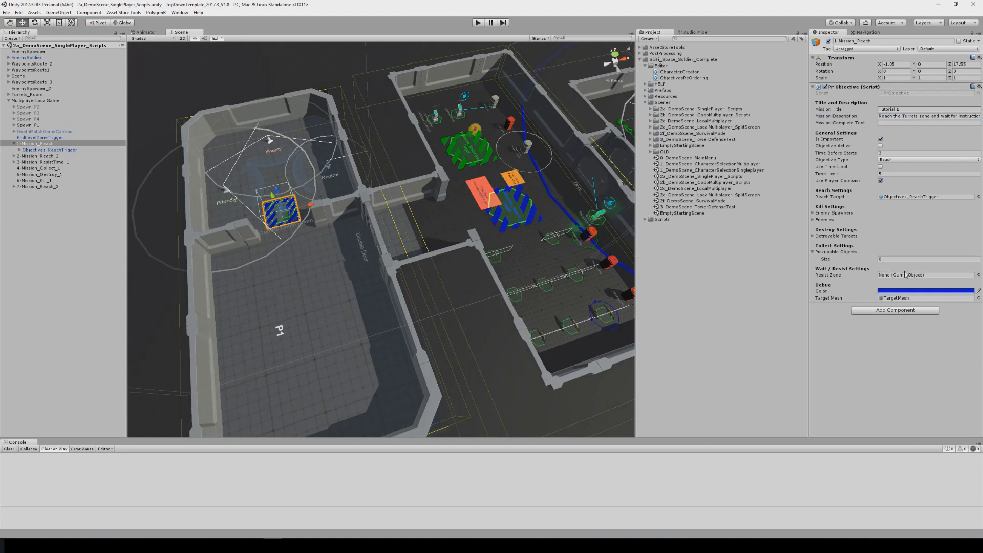
Adjust the Scene view and enter play mode
left_click(930, 290)
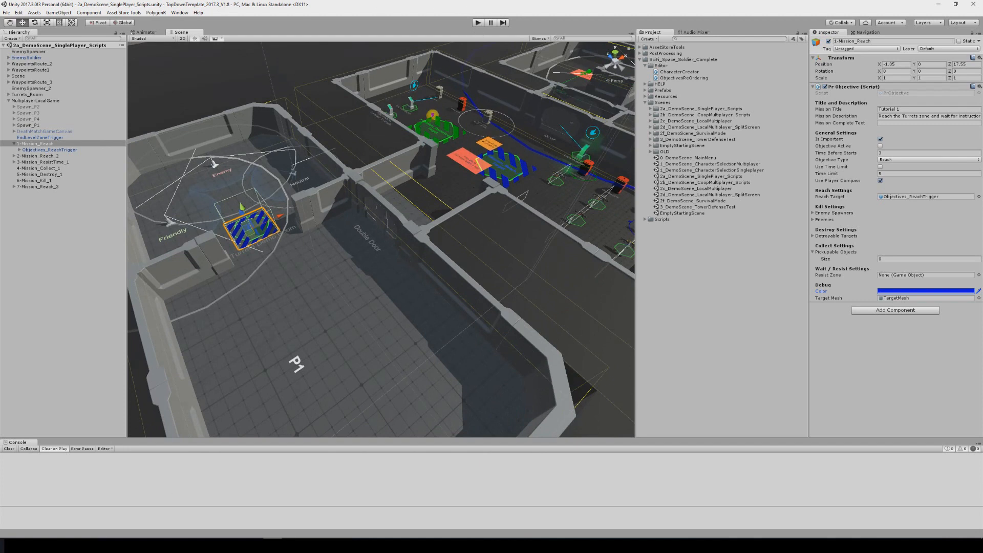
left_click(476, 21)
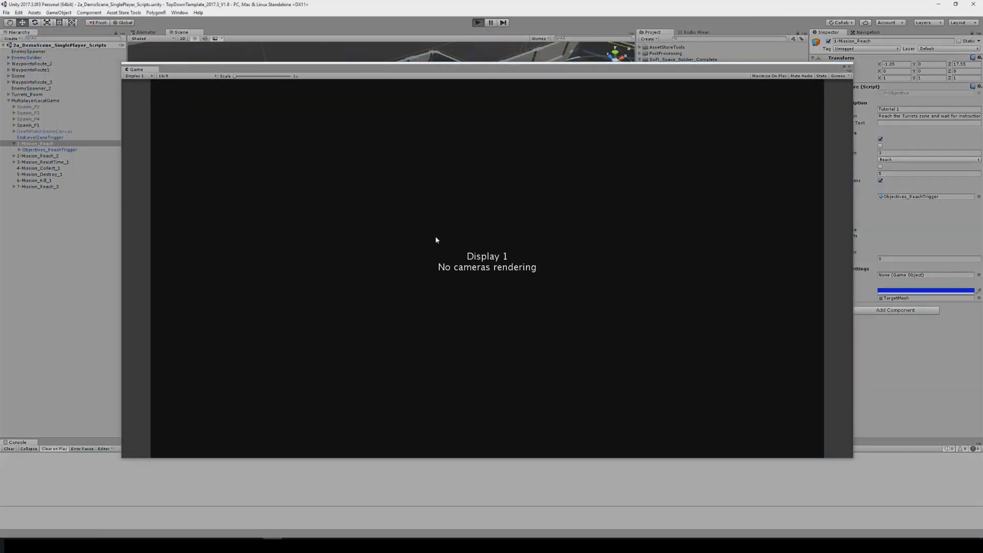
Stop the test run after reaching the End Zone
left_click(476, 22)
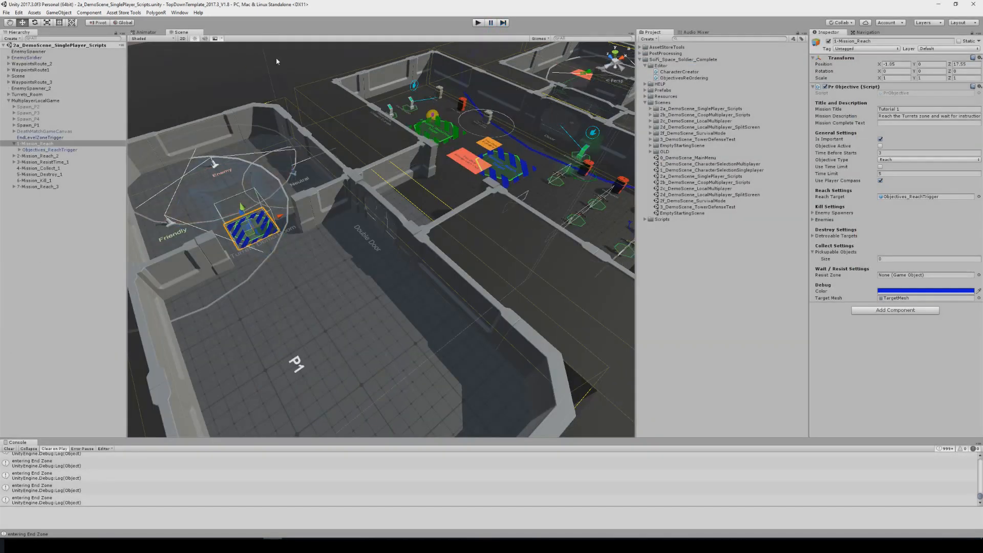
Select the missions and find 5-Mission_Destroy_1 in the manager's objectives list
left_click(34, 186)
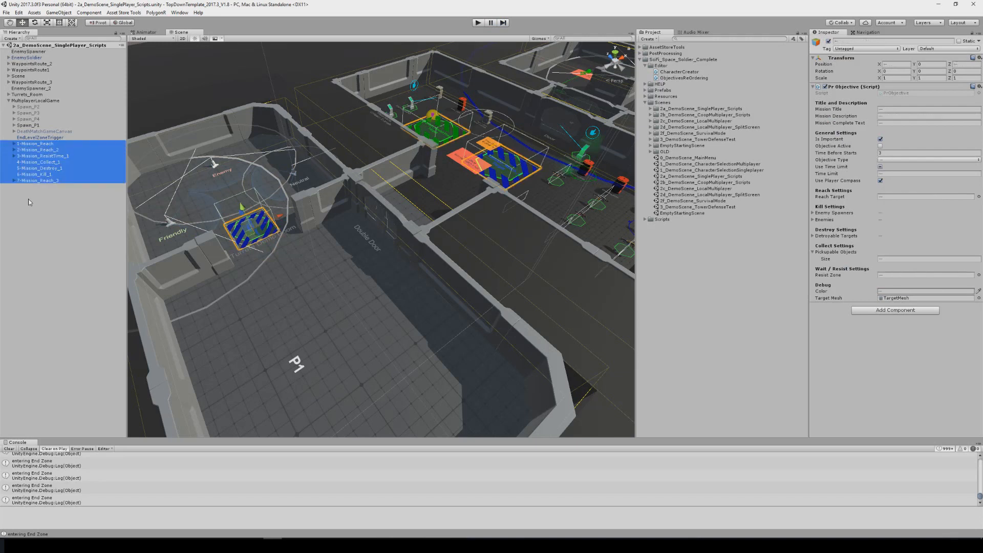
left_click(35, 180)
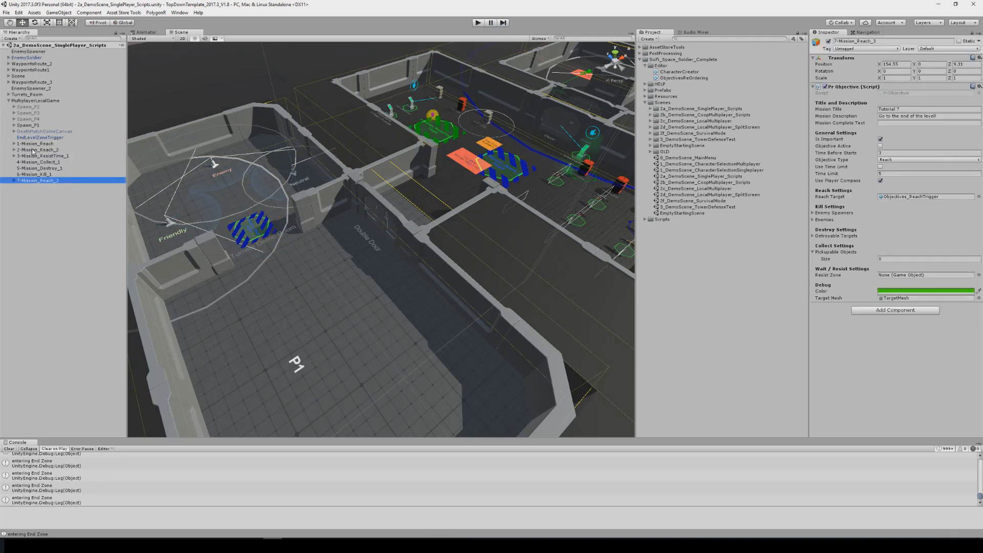
left_click(29, 100)
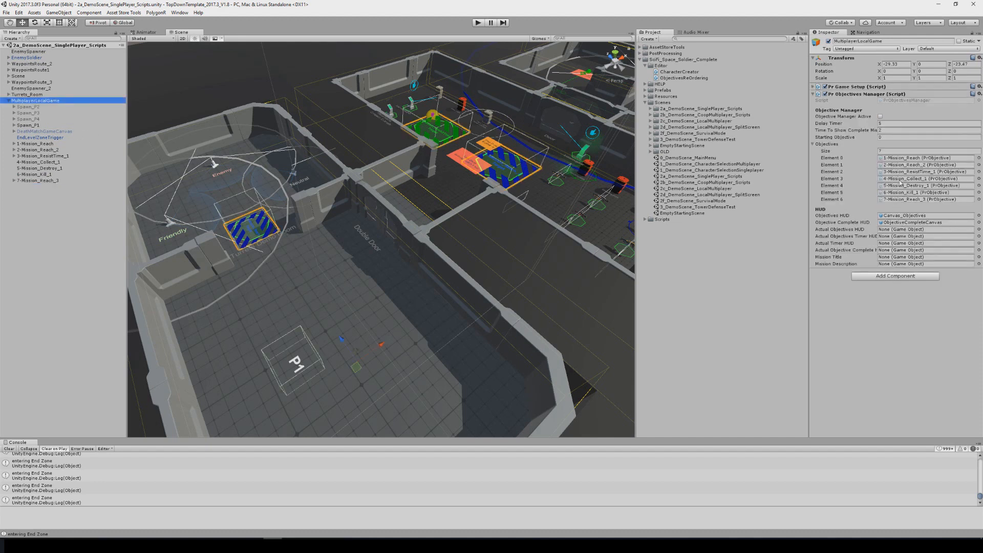
left_click(41, 168)
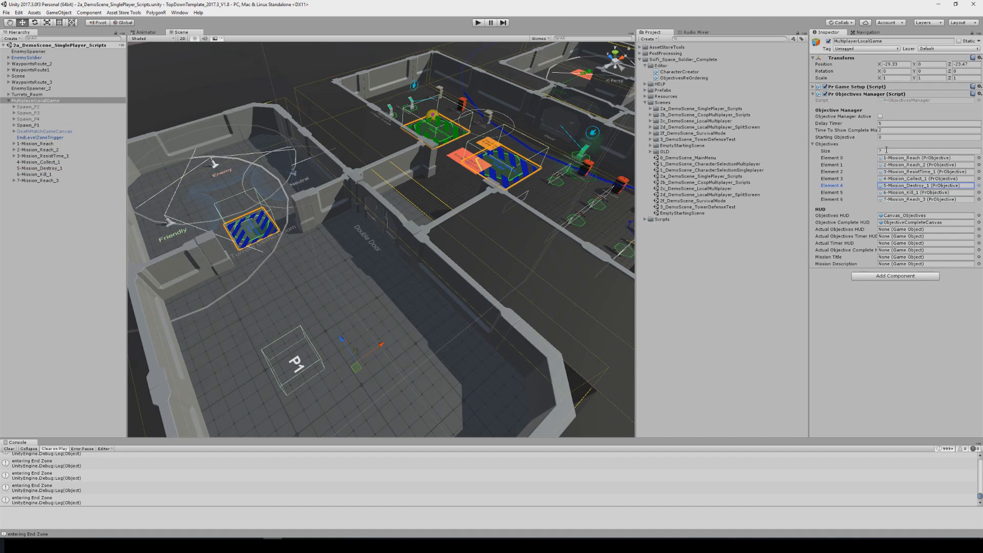
Move 5-Mission_Destroy_1 above 1-Mission_Reach and select all seven missions
left_click(35, 162)
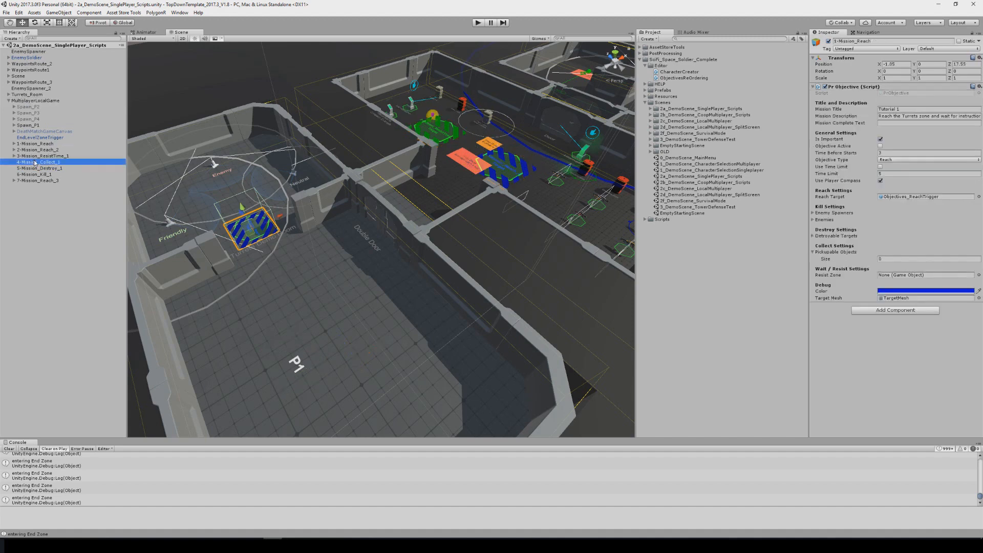
left_click(30, 144)
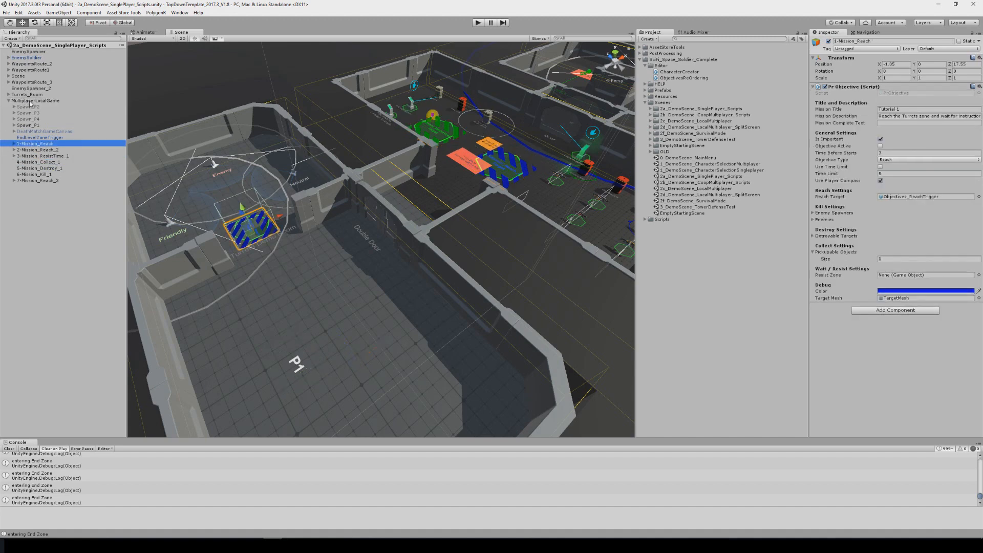
left_click(29, 100)
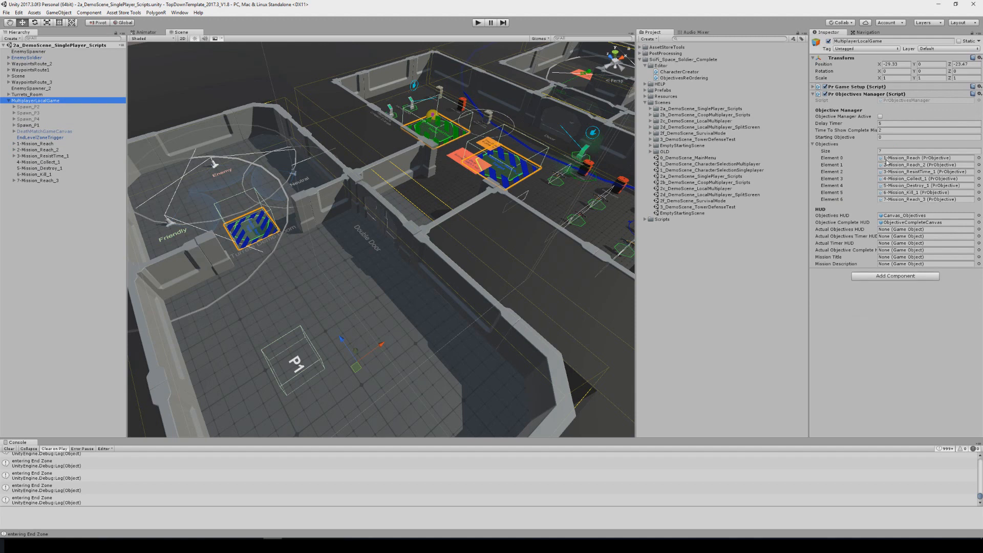
mouse_move(364, 172)
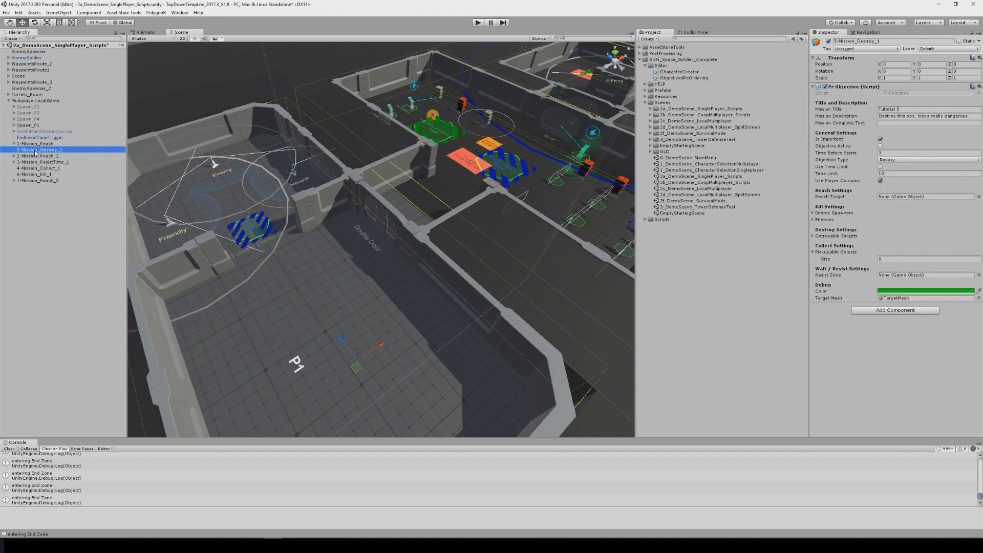
left_click(36, 137)
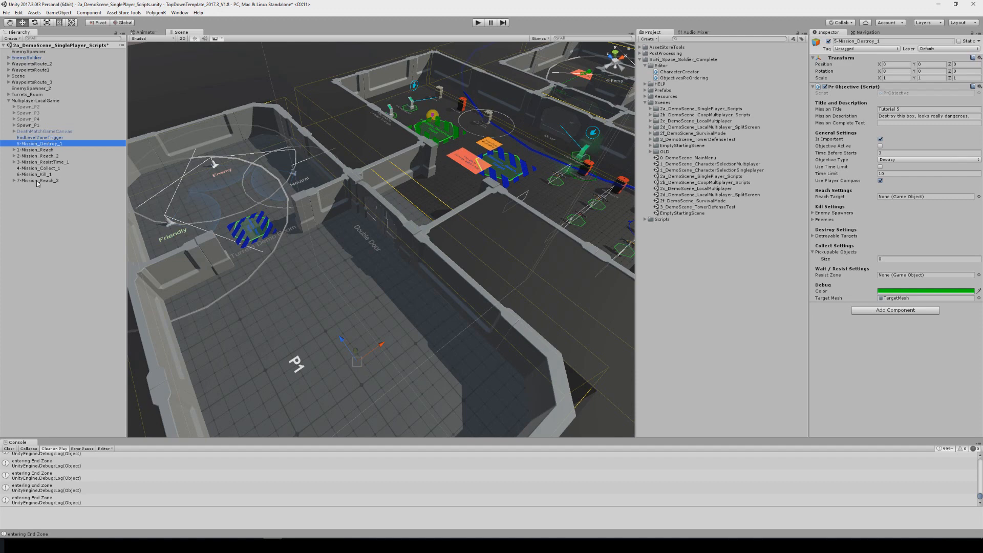
left_click(178, 12)
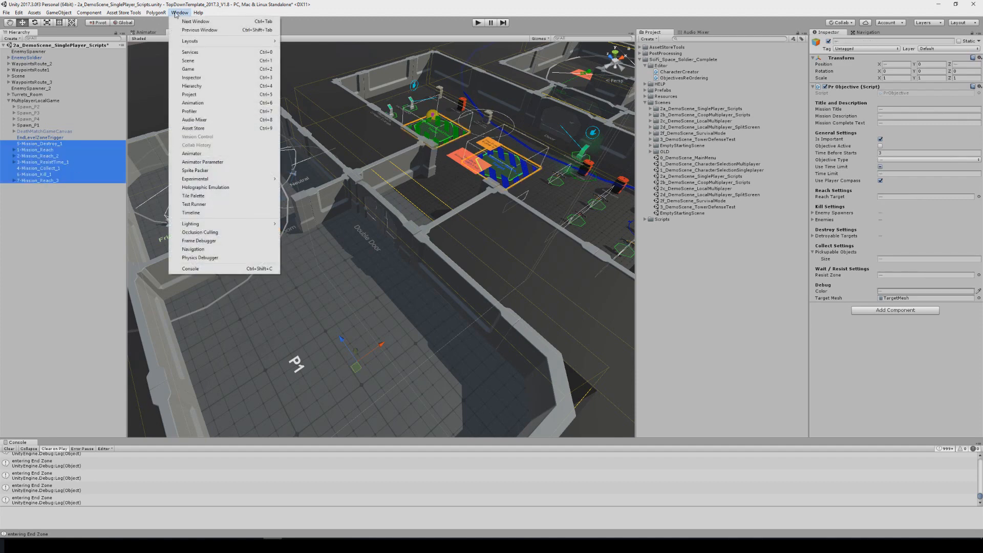
Open PolygonR's Name and assign Objectives tool and add the selected missions
left_click(162, 12)
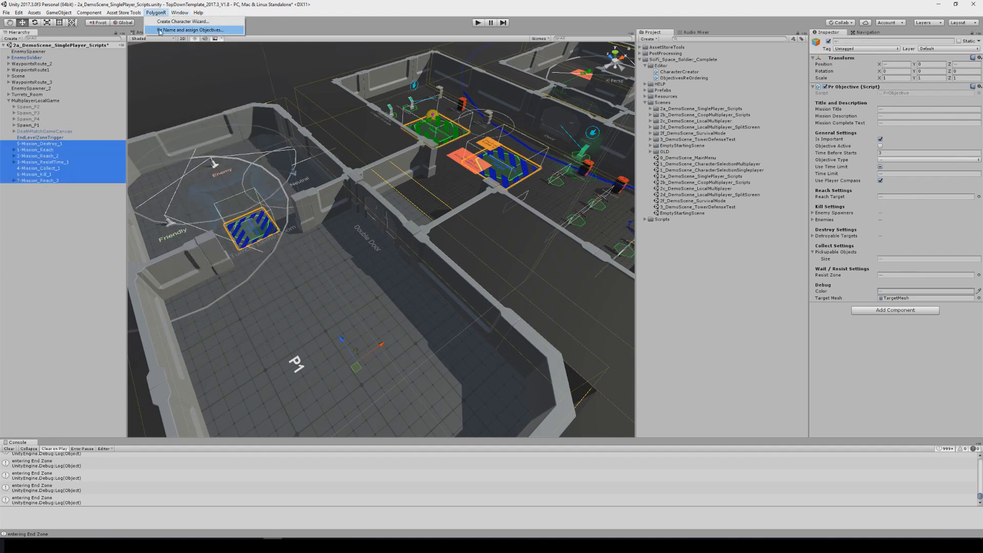
left_click(192, 30)
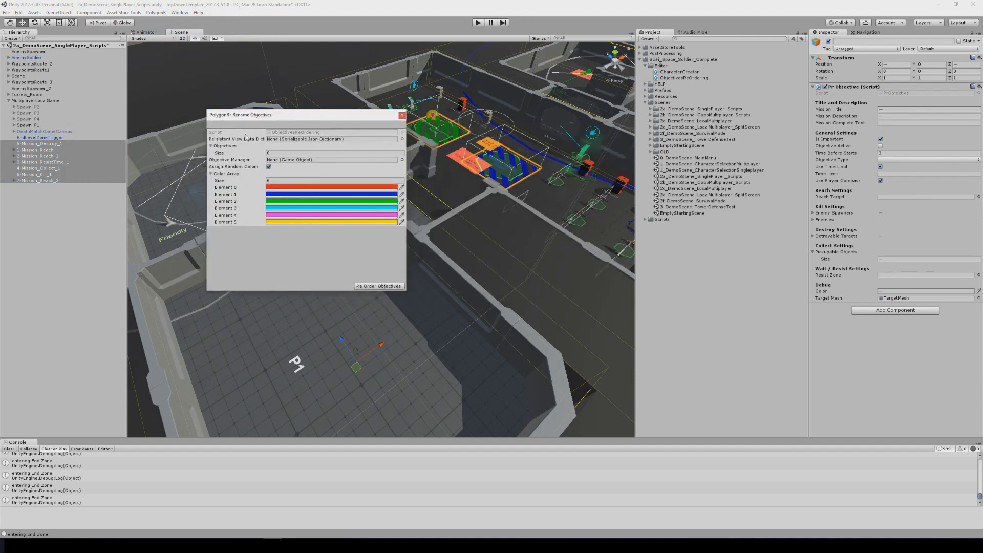
left_click(212, 174)
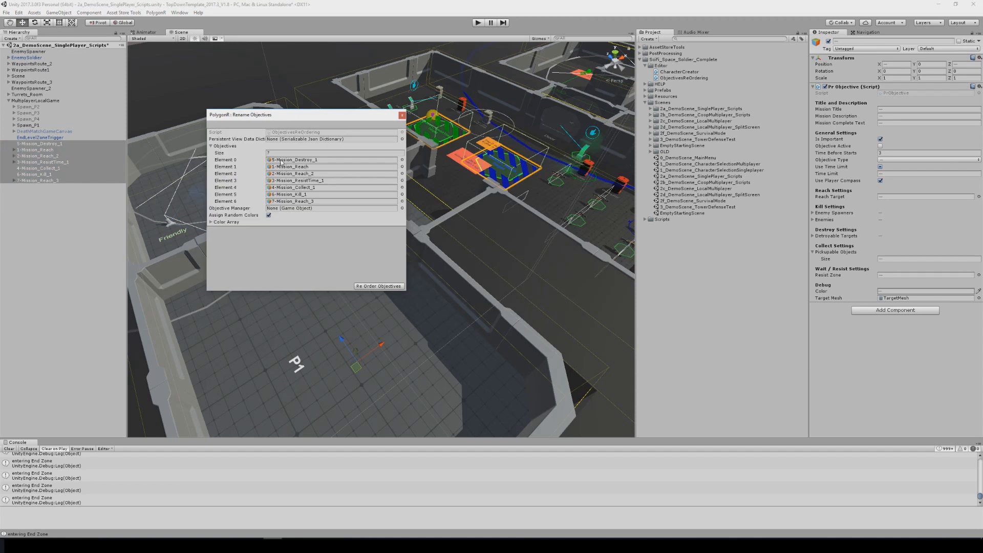
Assign MultiplayerLocalGame as objective manager and reorder the missions
left_click(332, 208)
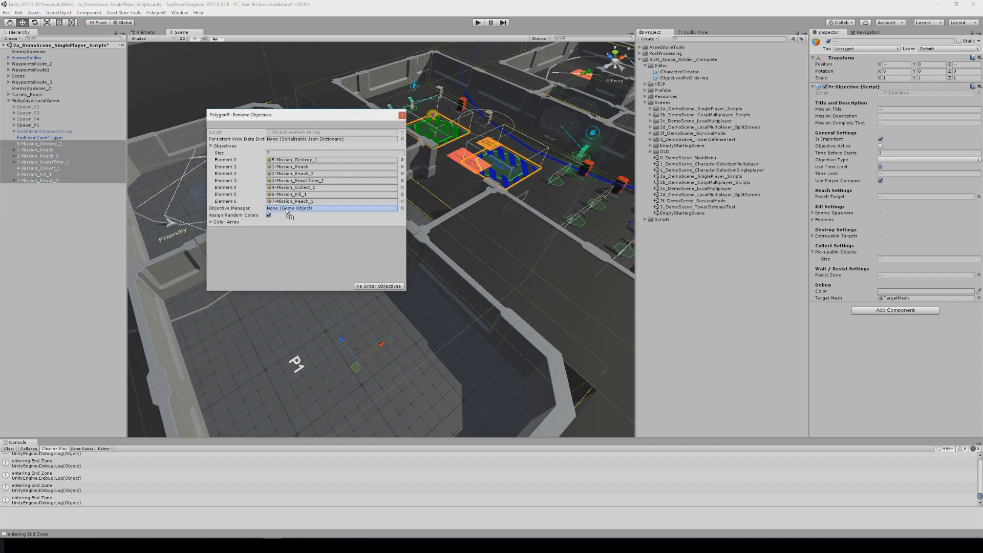
left_click(29, 100)
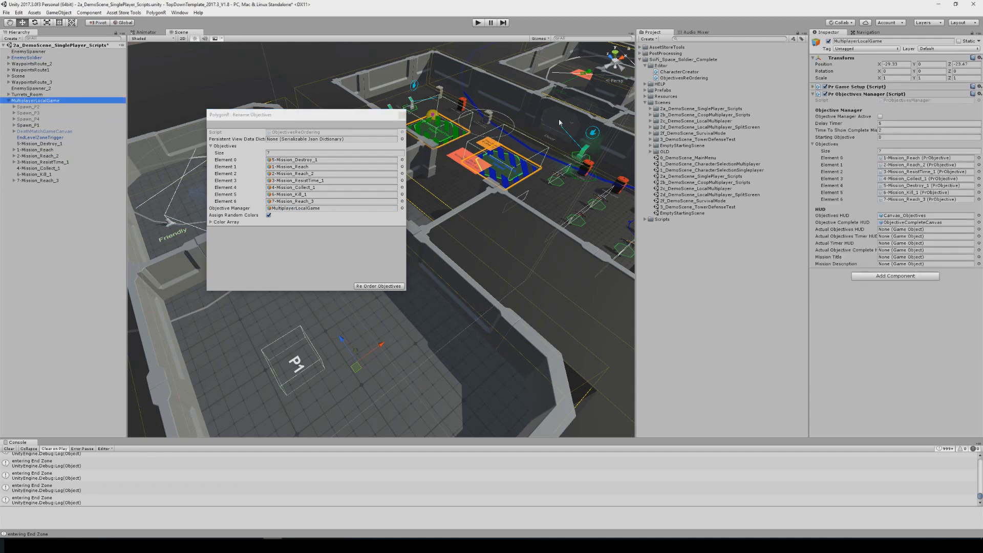
mouse_move(809, 193)
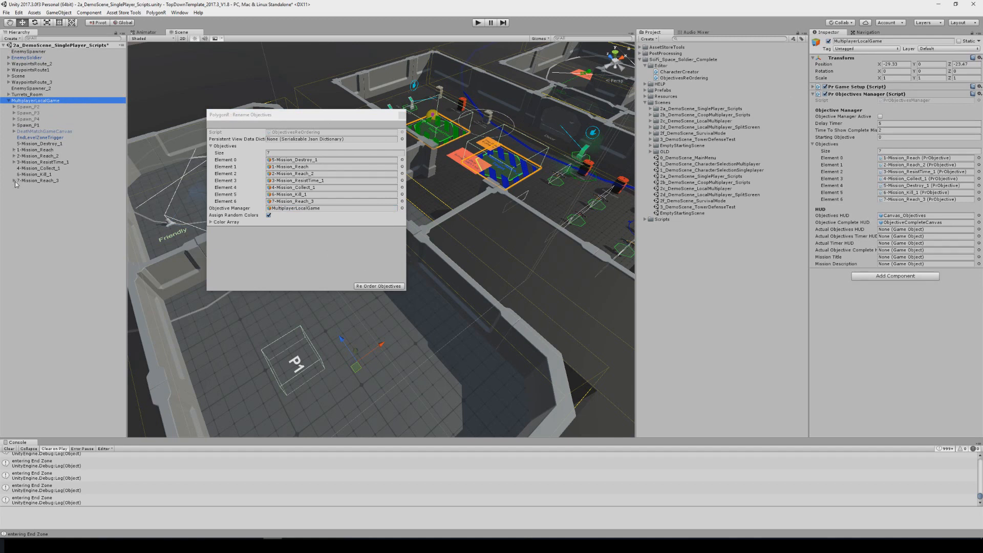
mouse_move(219, 168)
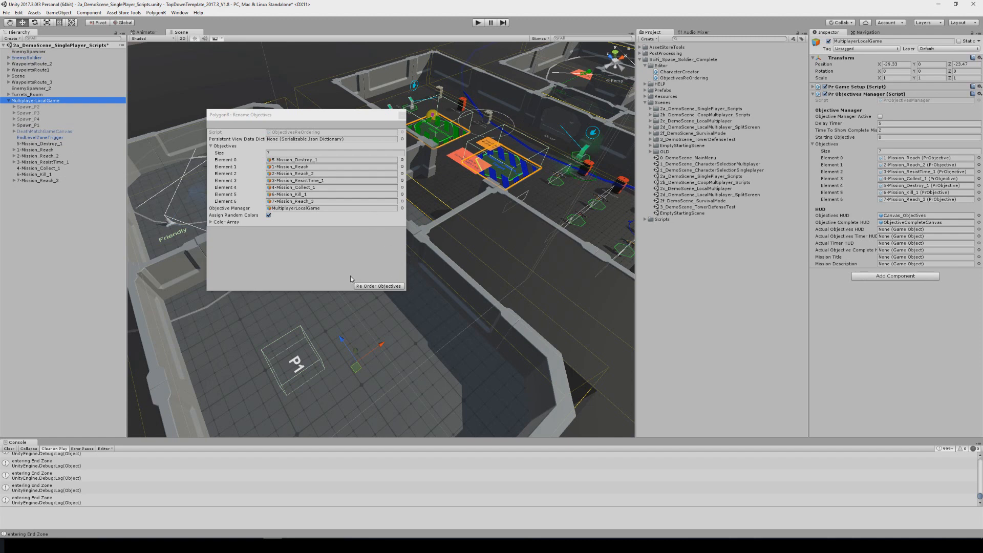
left_click(378, 286)
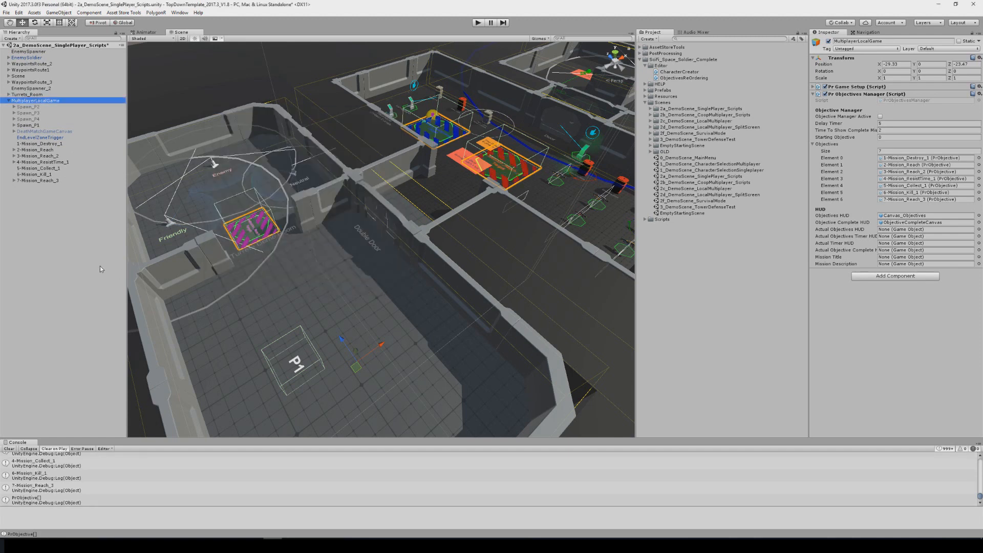
Verify 1-Mission_Destroy_1 is now the first objective
left_click(33, 143)
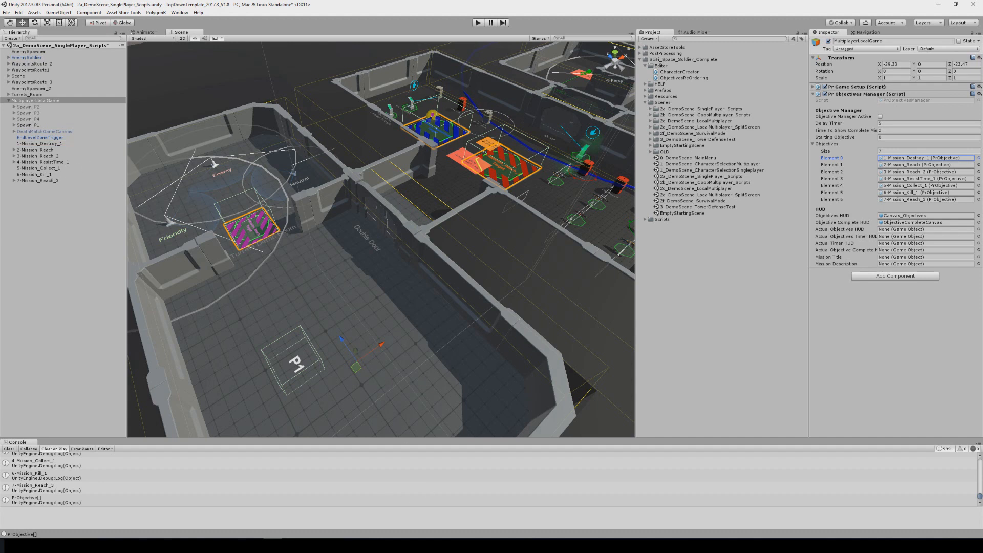
mouse_move(331, 353)
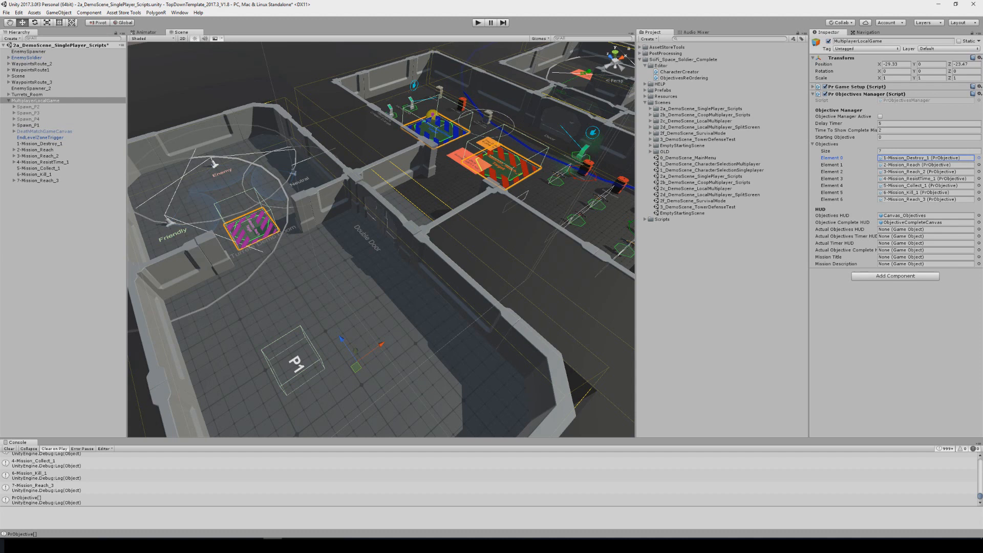
mouse_move(330, 536)
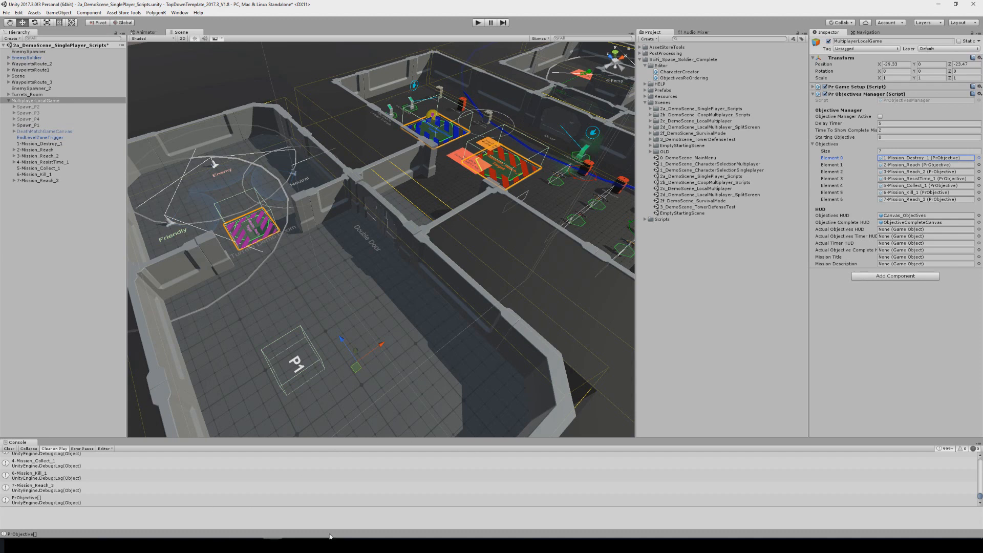